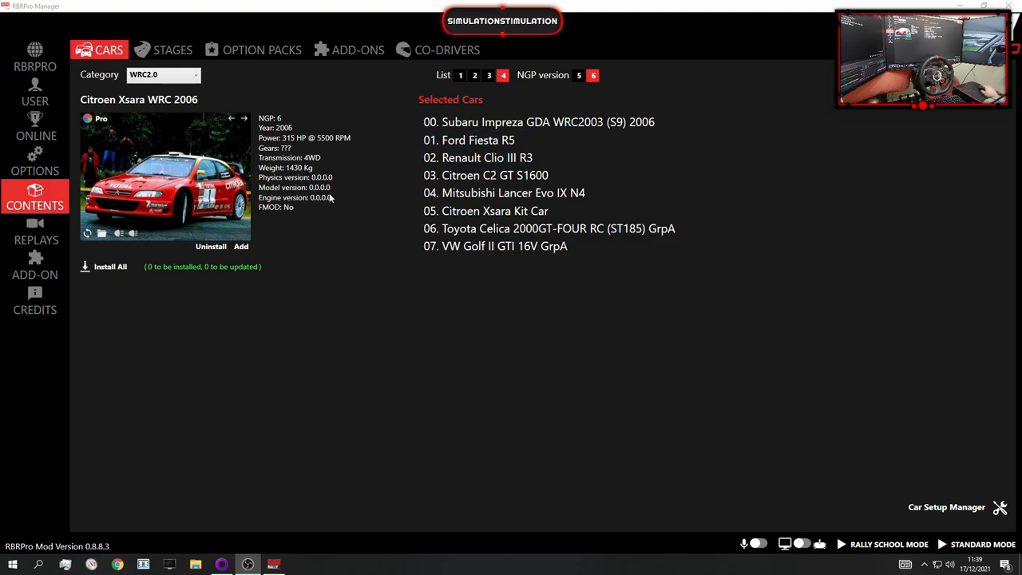
pyautogui.moveTo(36, 232)
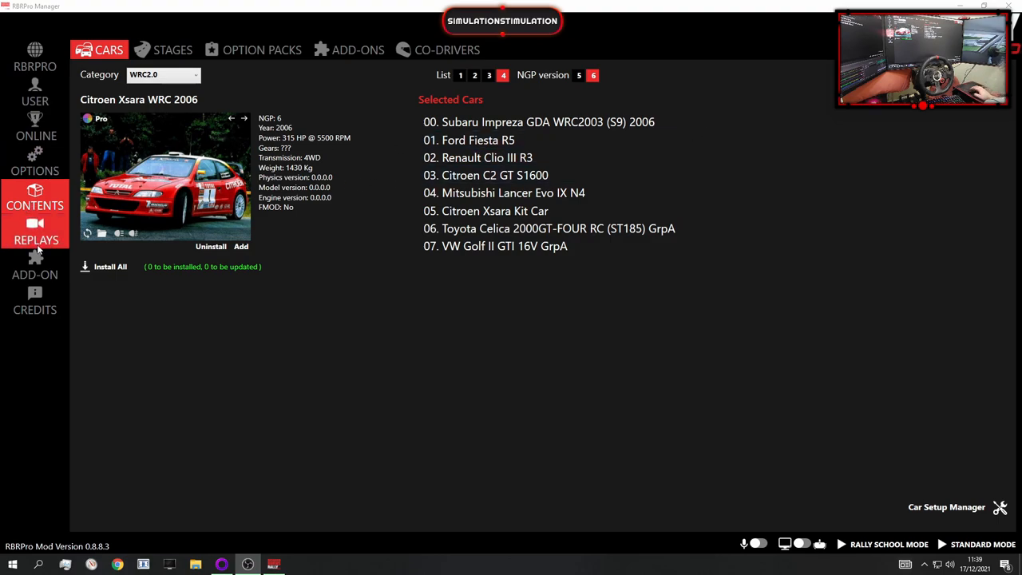
# Review the VIDEO options down to the On-Screen Dashboard section and back to the top.
pyautogui.click(34, 162)
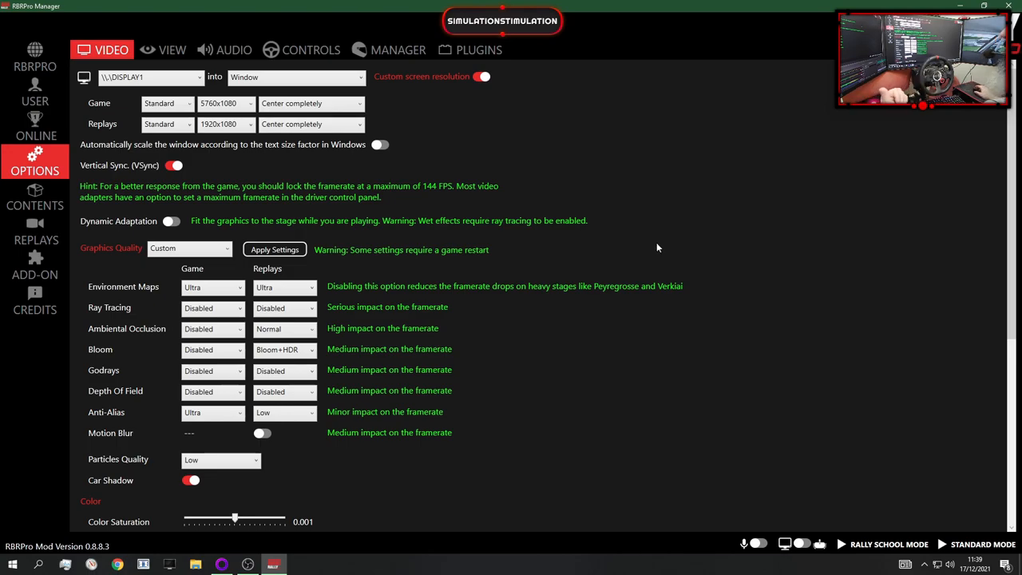
pyautogui.moveTo(325, 197)
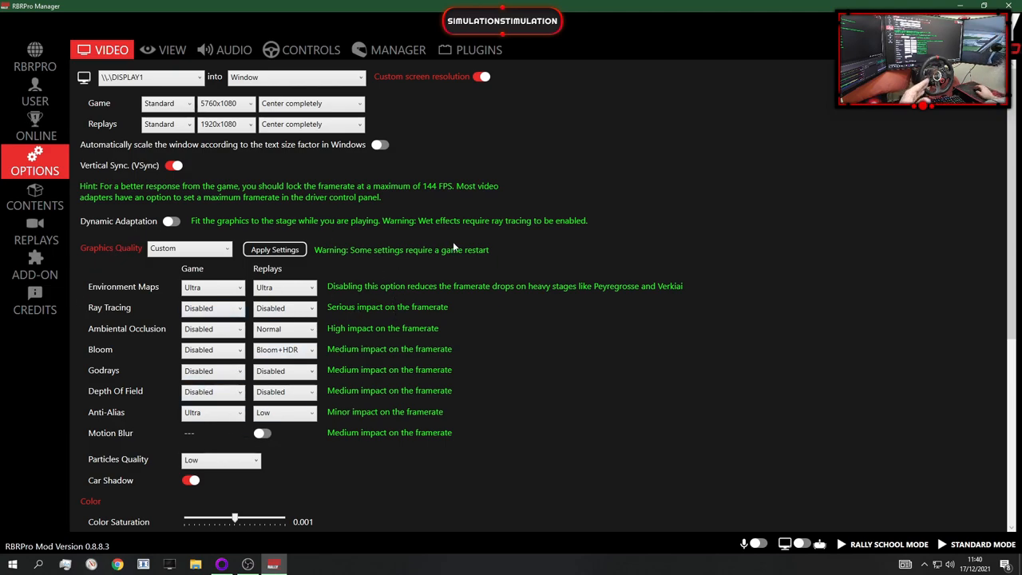
pyautogui.click(283, 308)
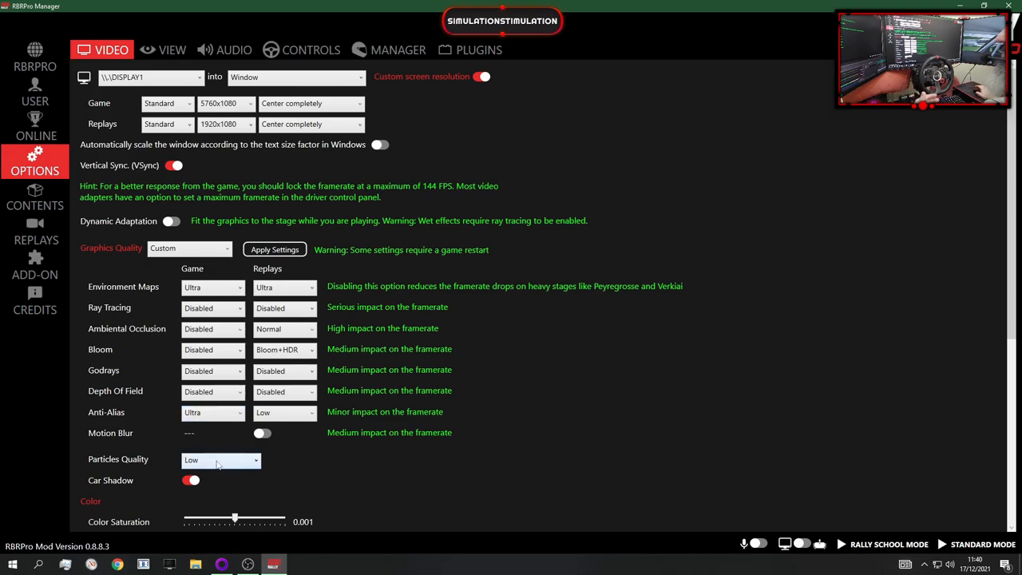
pyautogui.scroll(-3)
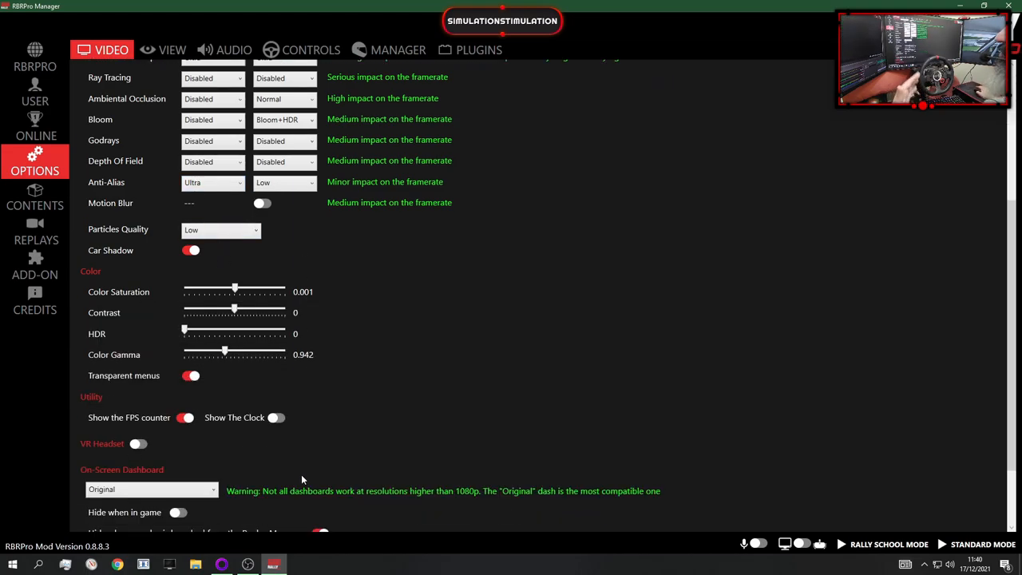
pyautogui.scroll(-3)
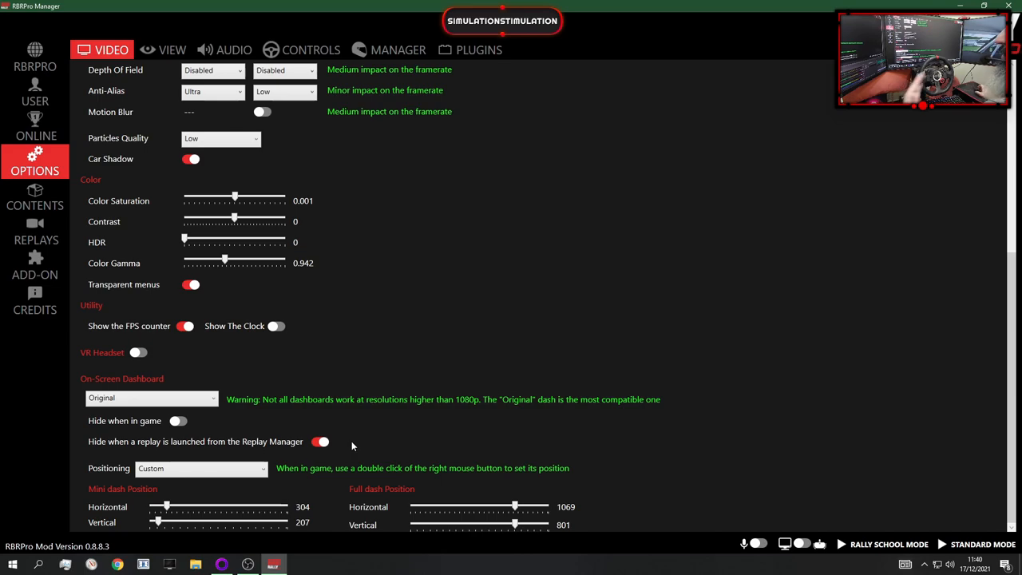
pyautogui.scroll(3)
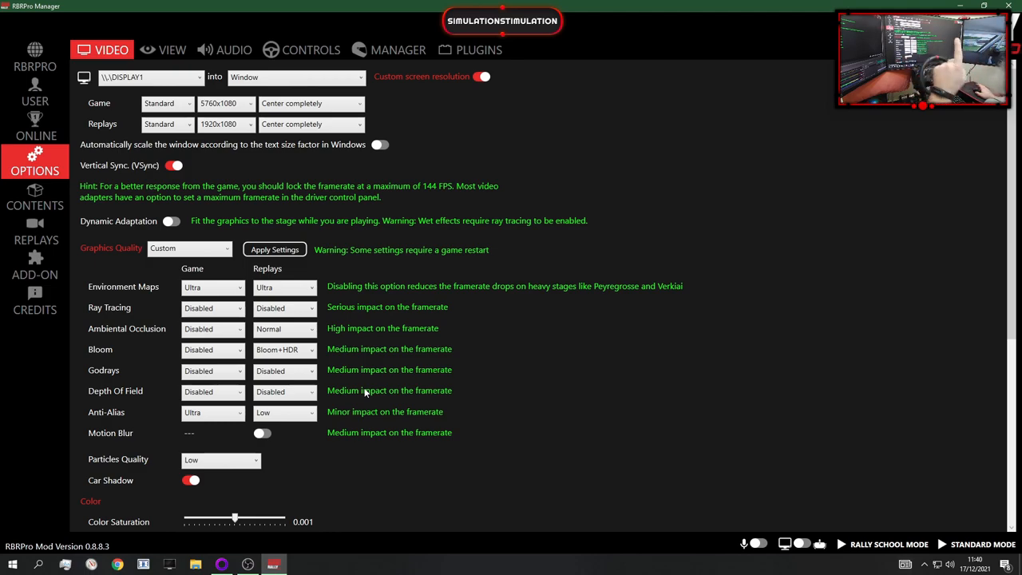
pyautogui.moveTo(525, 385)
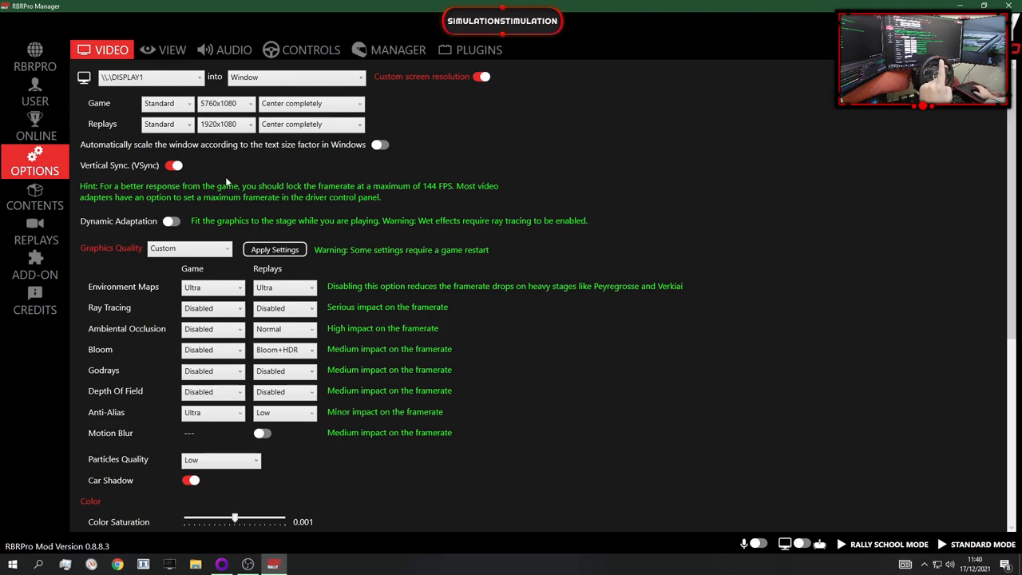
# Review the VIEW settings, then launch the game in standard mode past the warning.
pyautogui.click(173, 50)
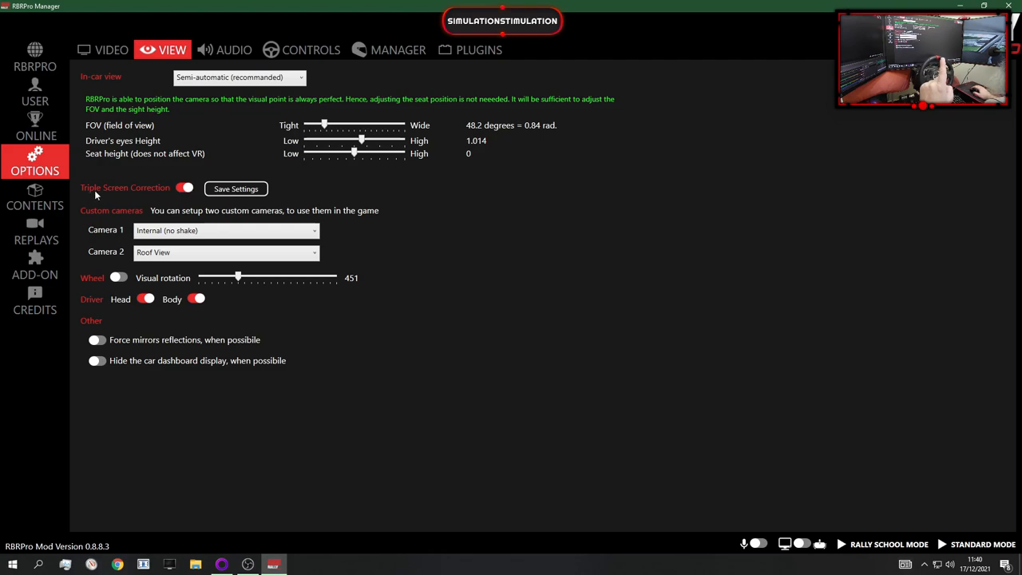
pyautogui.moveTo(202, 191)
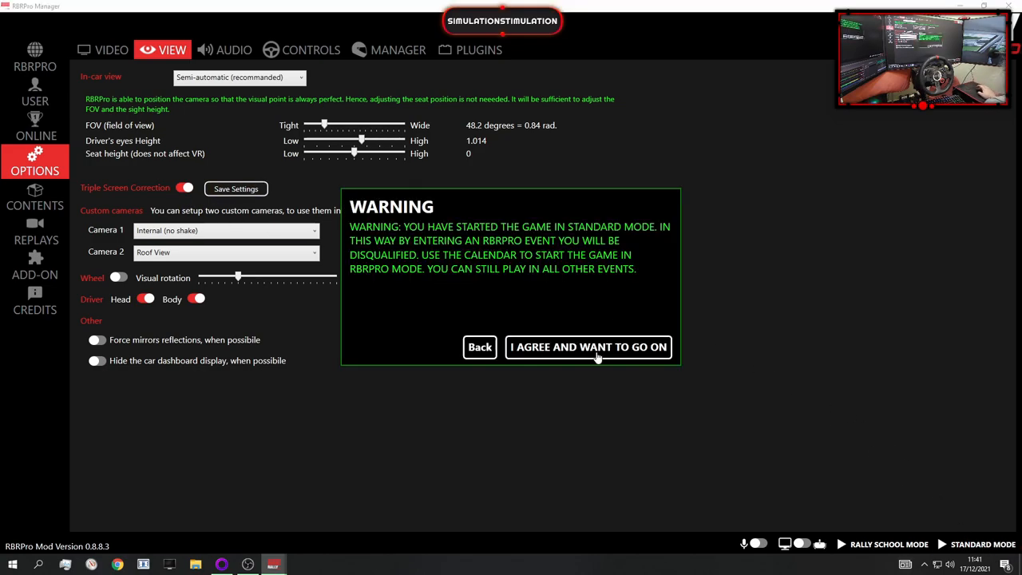
pyautogui.click(589, 347)
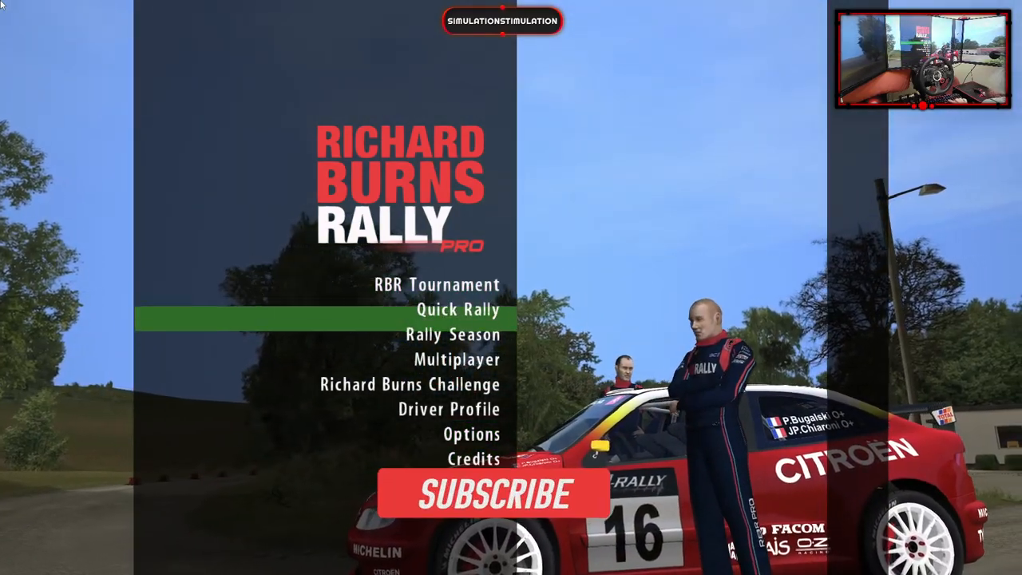
# Start a Quick Rally, skip the rally school suggestion and drive the stage.
pyautogui.click(459, 310)
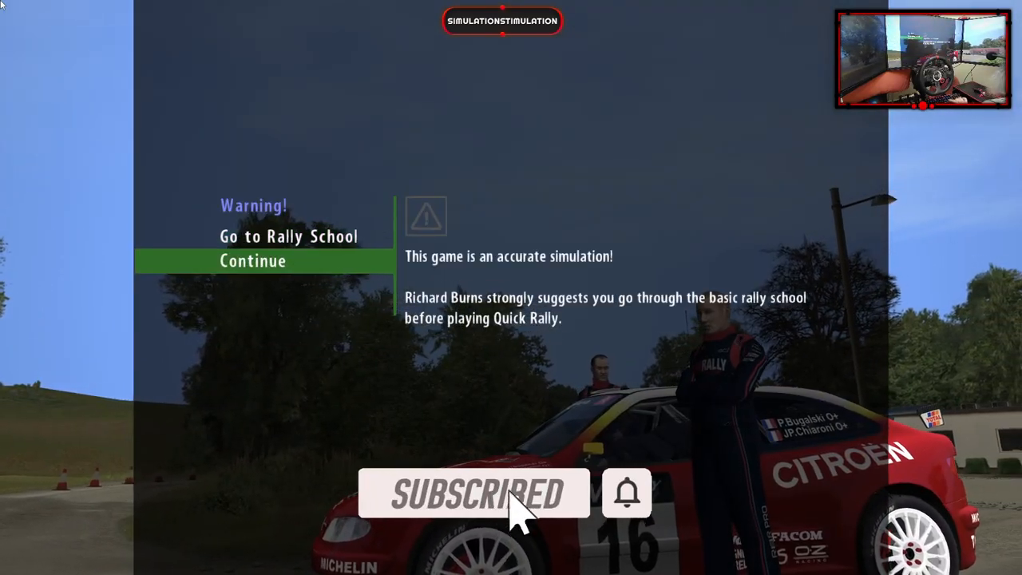
pyautogui.click(252, 260)
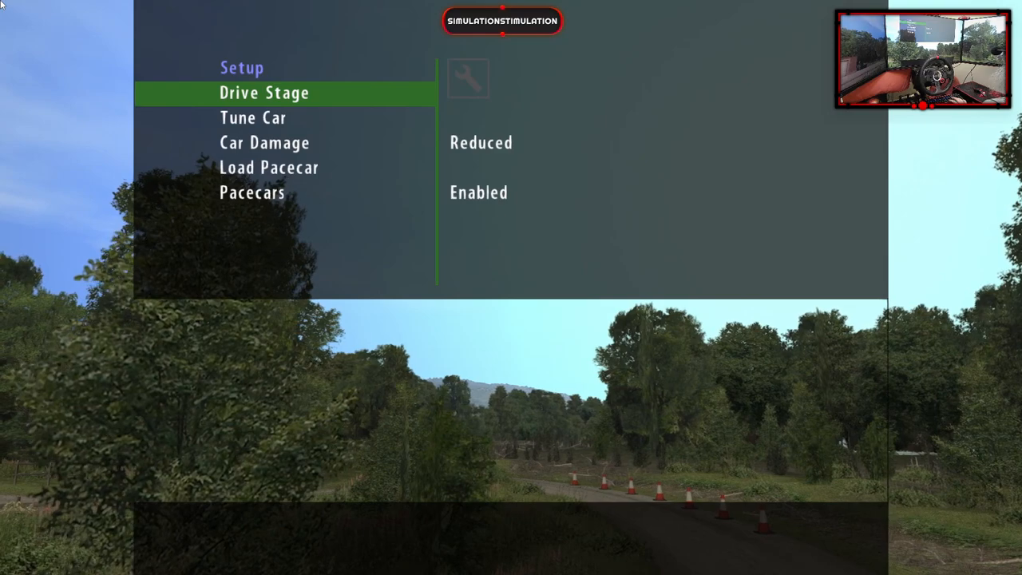
pyautogui.click(480, 142)
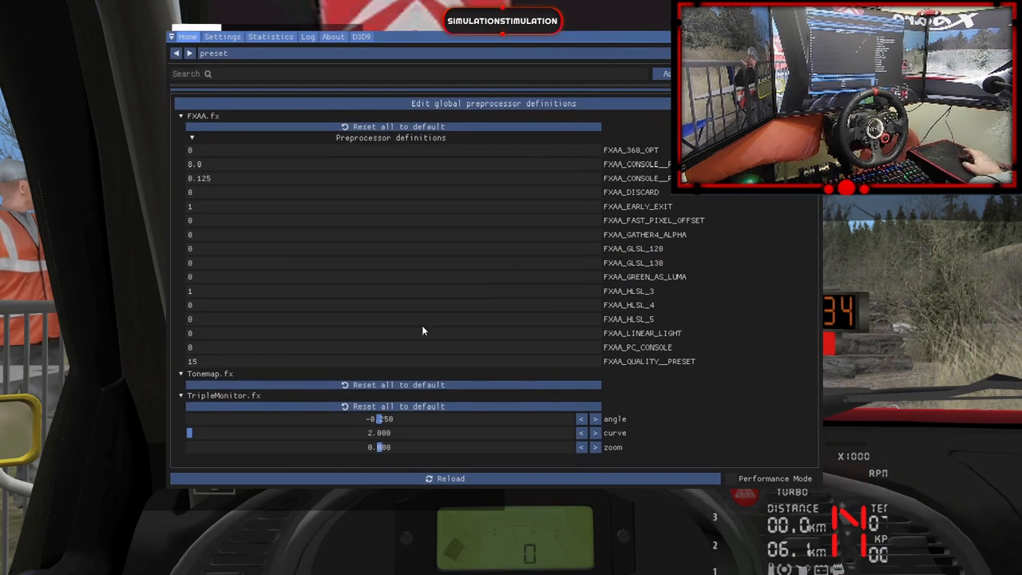
pyautogui.moveTo(415, 419)
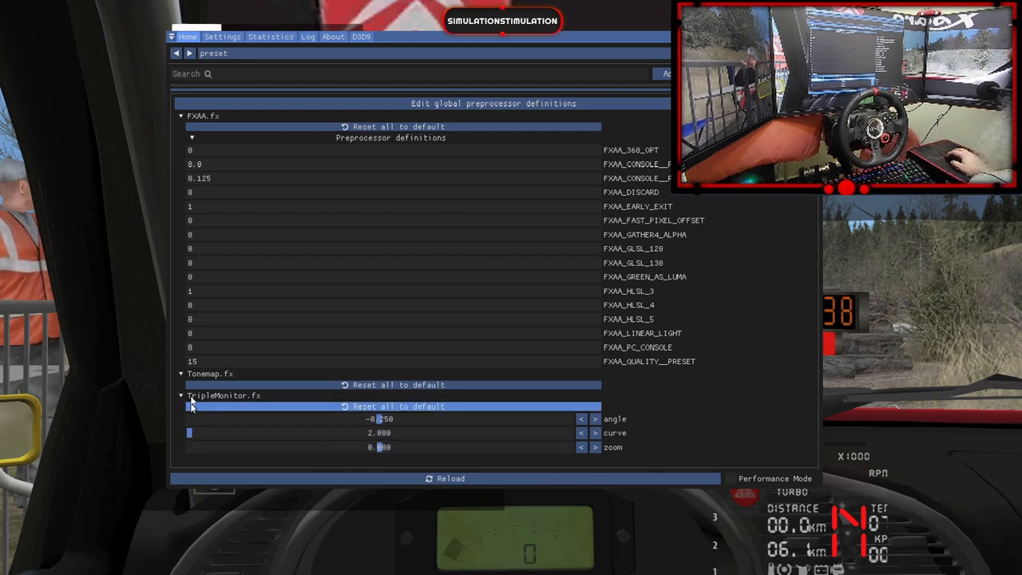
pyautogui.moveTo(442, 445)
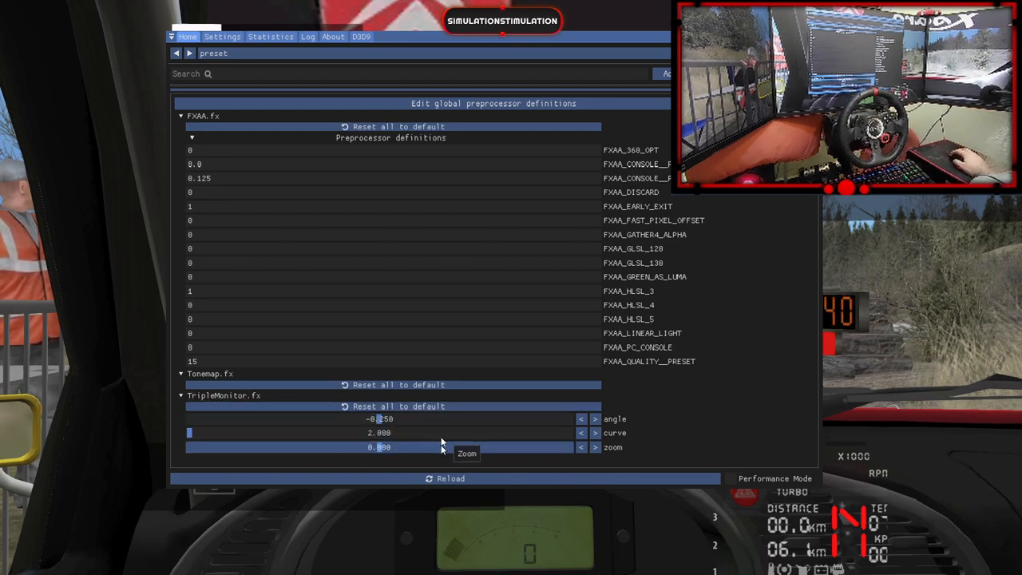
pyautogui.moveTo(381, 432)
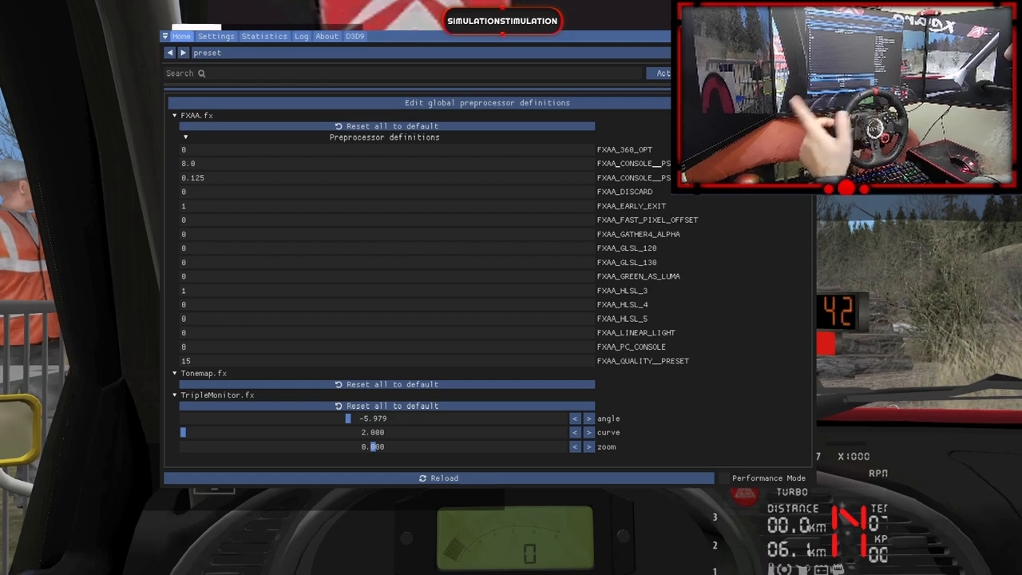
pyautogui.moveTo(214, 455)
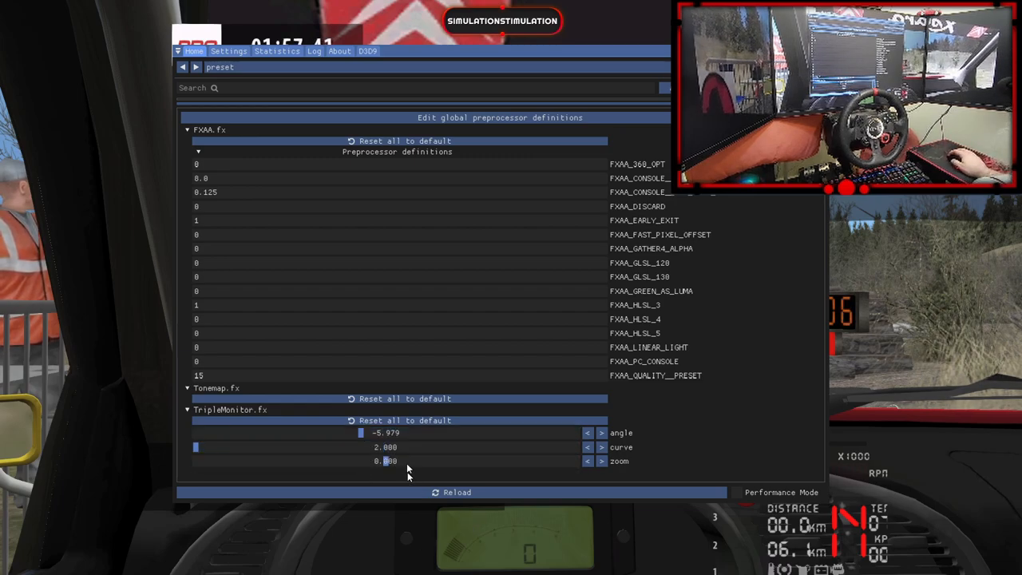
# Try higher TripleMonitor zoom values around 1.055 before settling back near -0.002.
pyautogui.moveTo(387, 461); pyautogui.dragTo(519, 460)
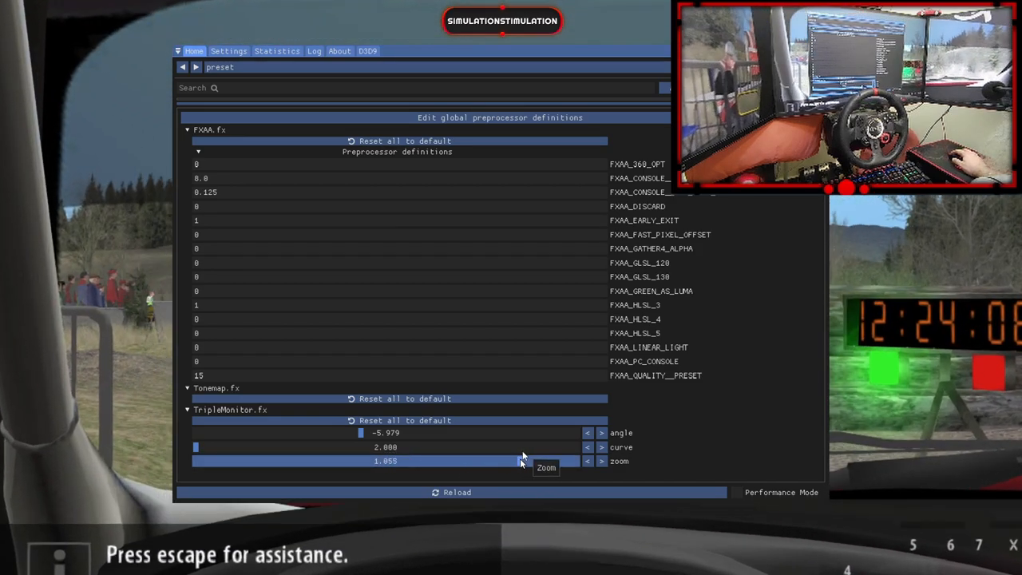
pyautogui.moveTo(512, 460); pyautogui.dragTo(575, 461)
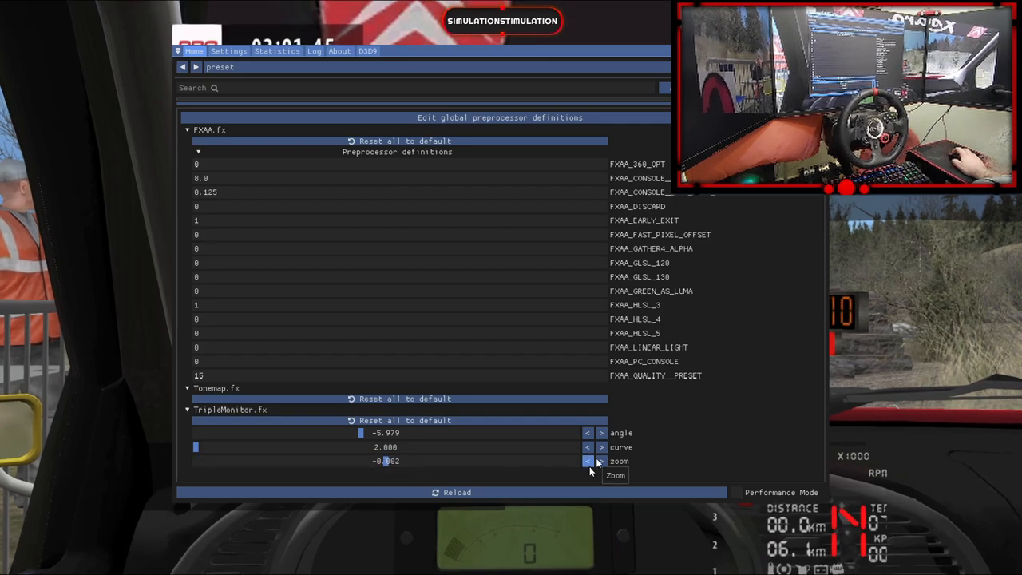
pyautogui.click(601, 461)
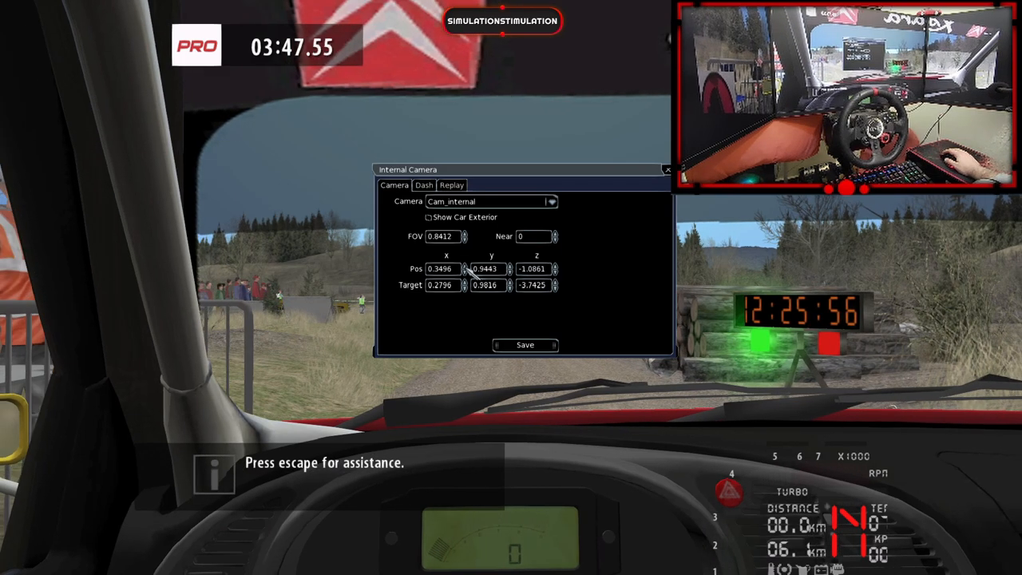
# Lower the full dash to 1034, 782, save the dash positions and pause the stage.
pyautogui.click(424, 184)
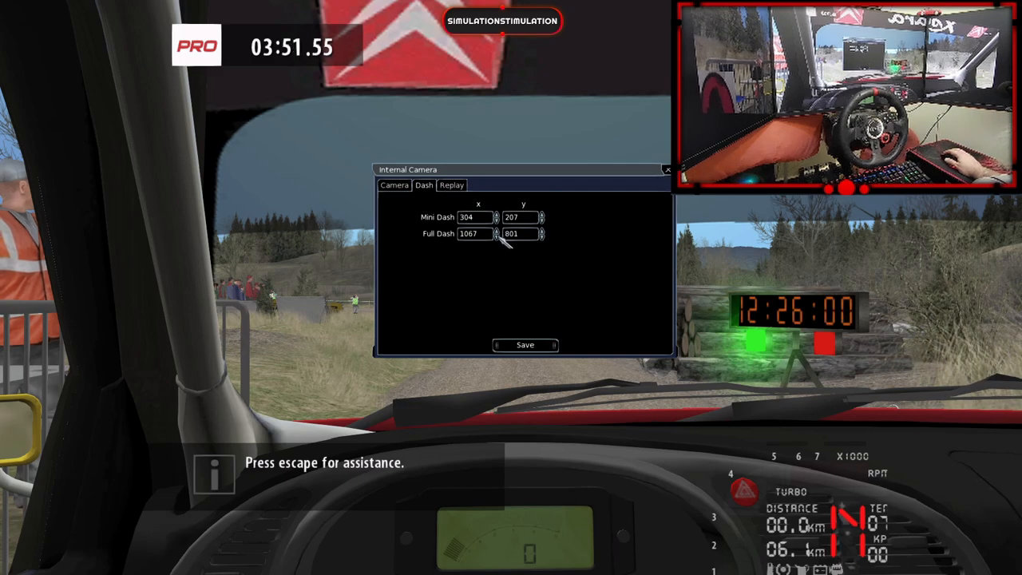
pyautogui.click(496, 236)
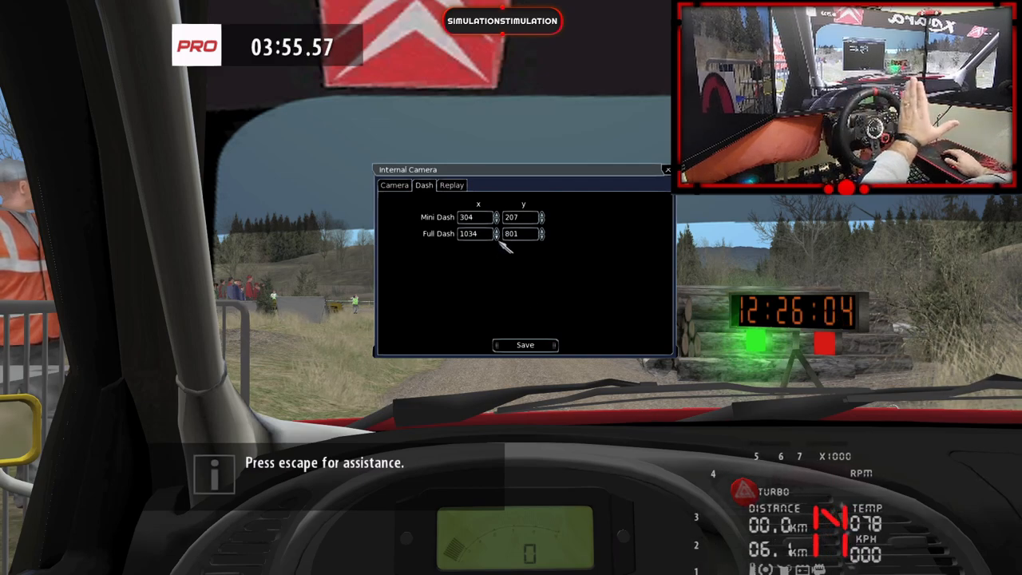
pyautogui.click(542, 236)
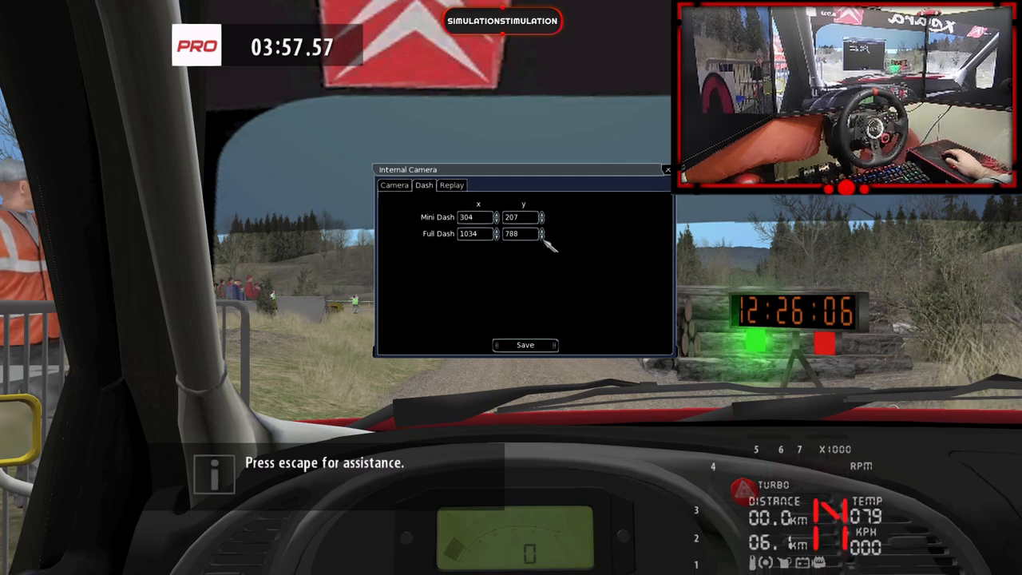
pyautogui.click(525, 345)
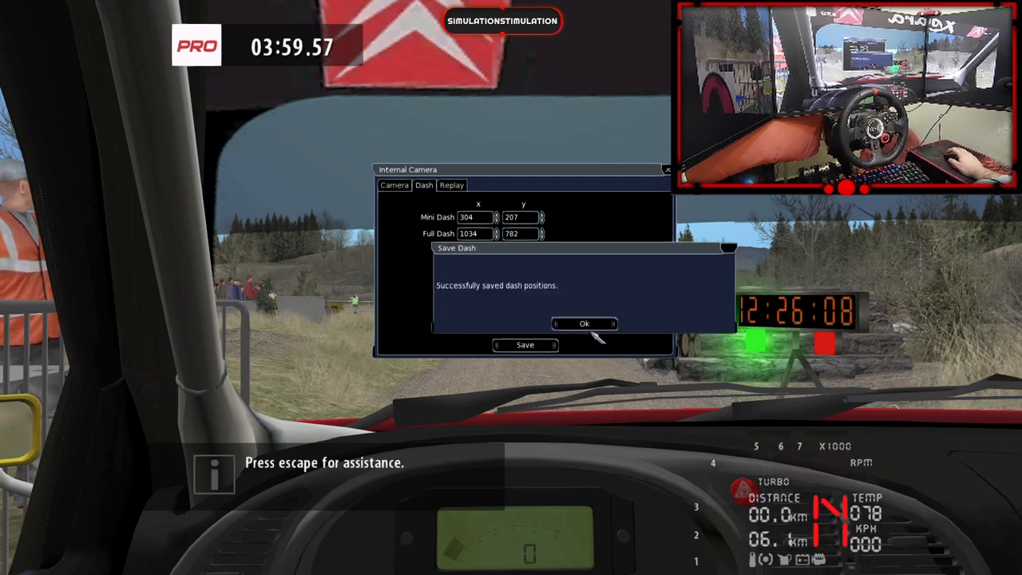
pyautogui.click(584, 323)
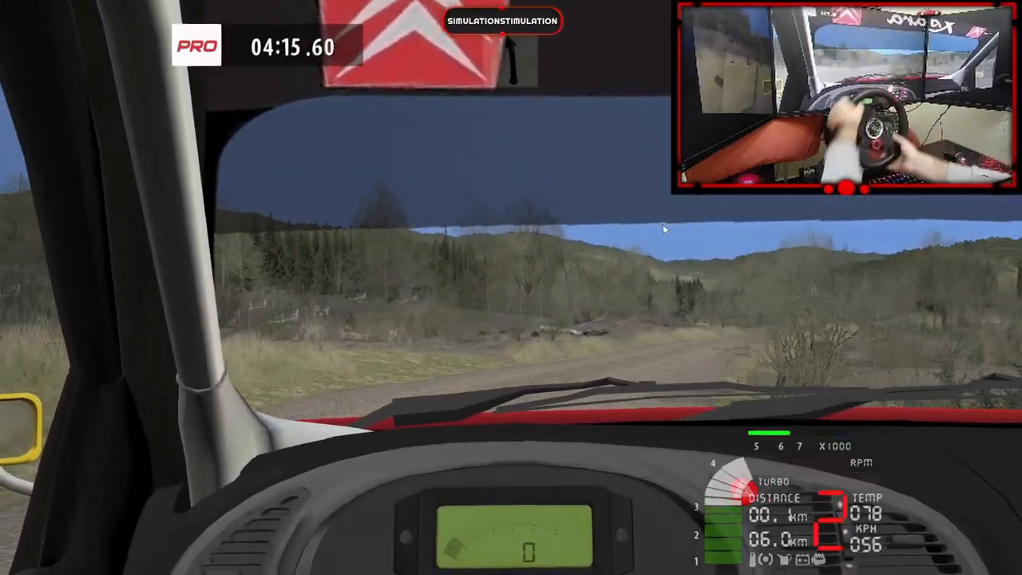
pyautogui.press('Escape')
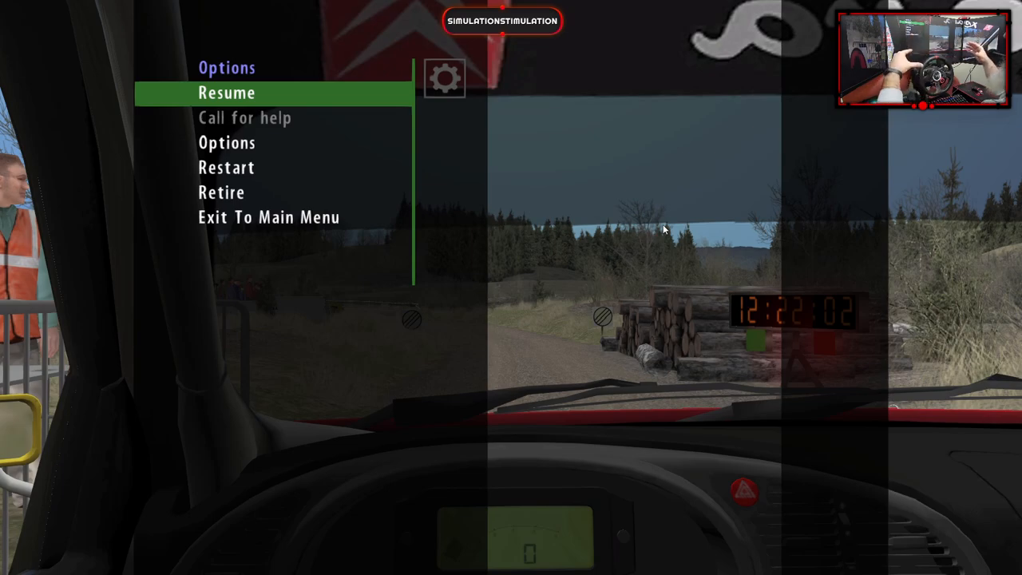
# Exit the stage to the main menu and quit the game.
pyautogui.click(268, 217)
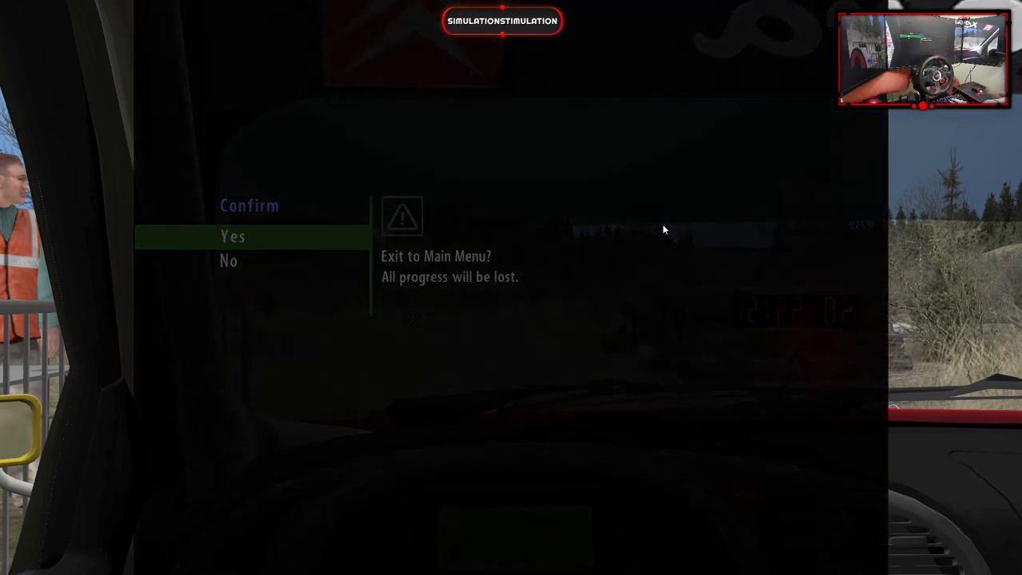
pyautogui.click(233, 236)
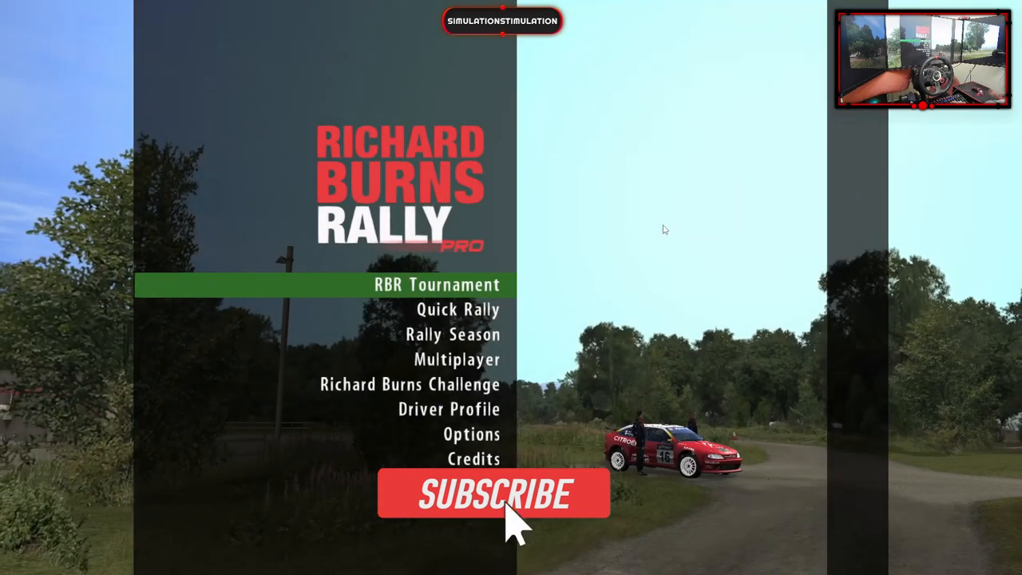
pyautogui.click(493, 492)
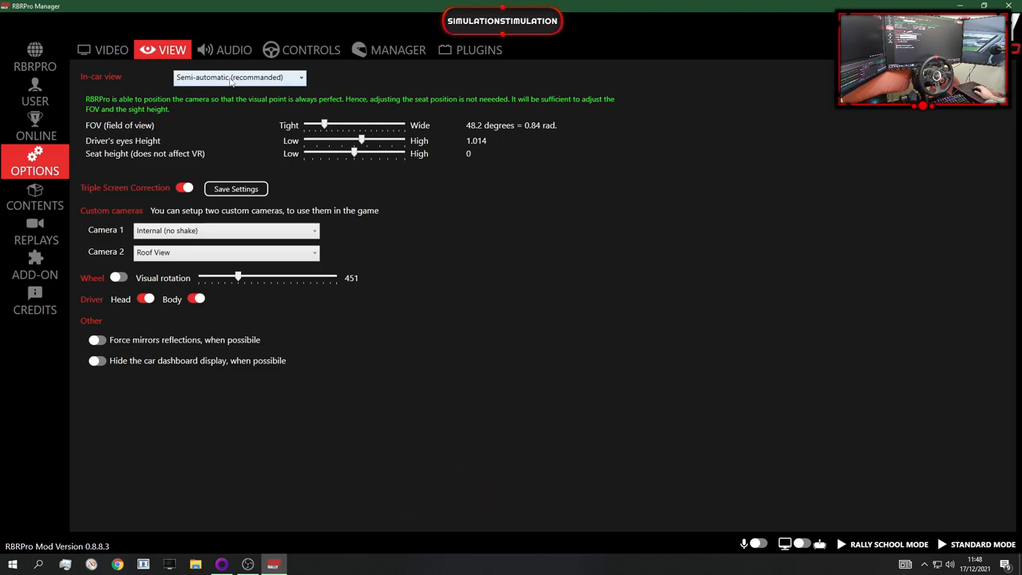
# Widen the in-car FOV from 48.2 through 54.9, 63.9 and 66.8 to 72.5 degrees.
pyautogui.click(110, 50)
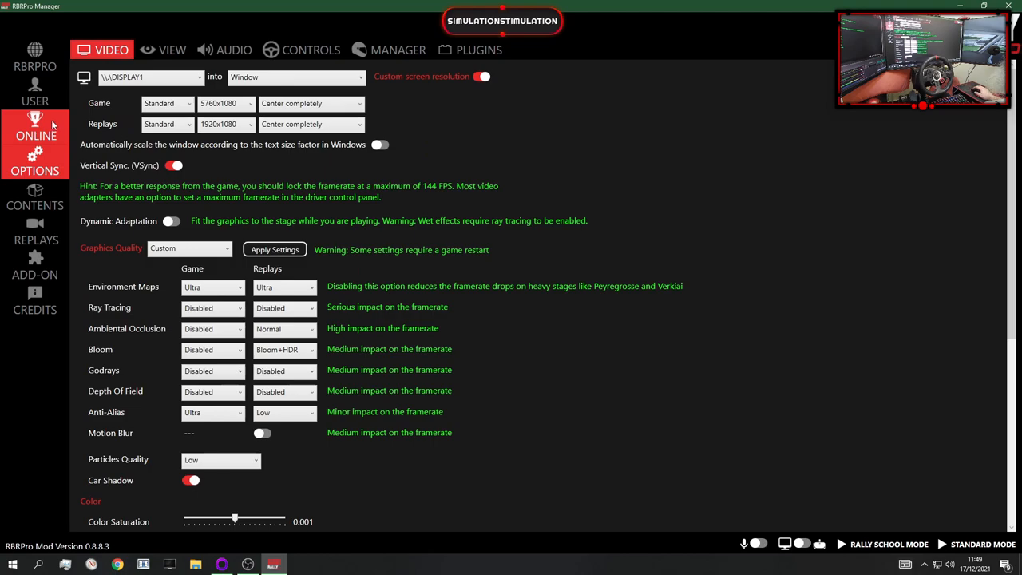
pyautogui.click(172, 50)
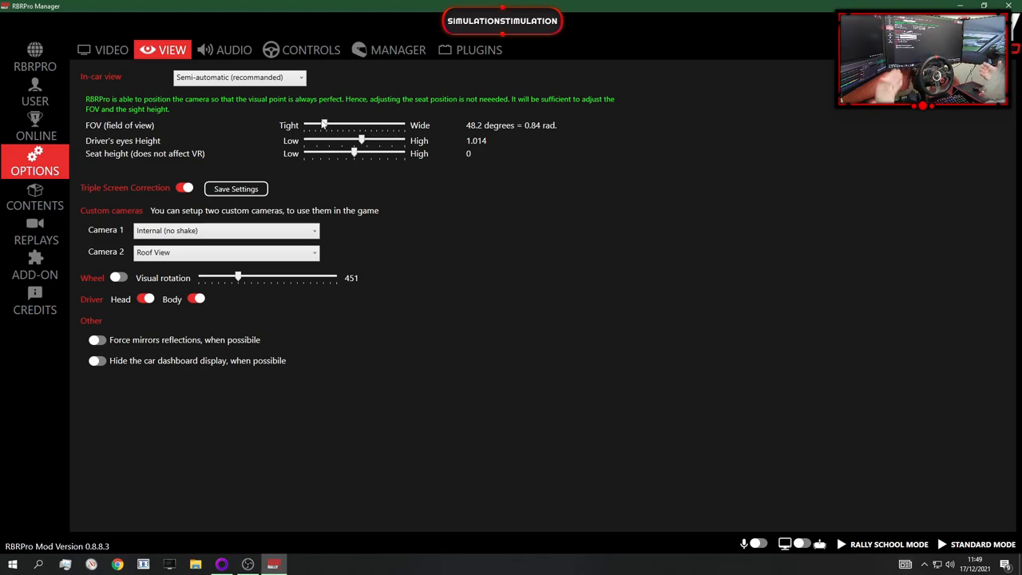
pyautogui.moveTo(323, 125); pyautogui.dragTo(333, 125)
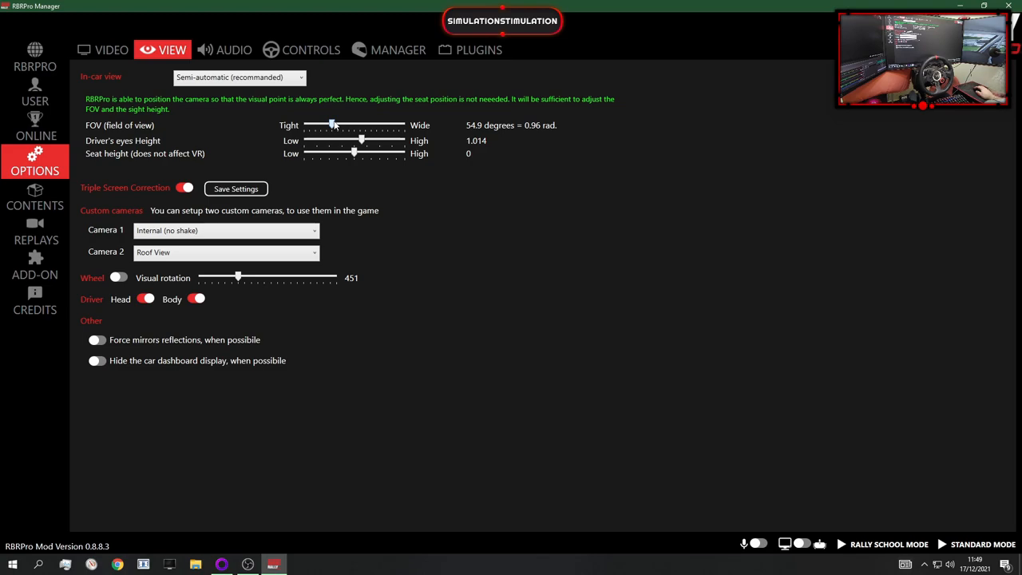
pyautogui.moveTo(334, 125); pyautogui.dragTo(343, 126)
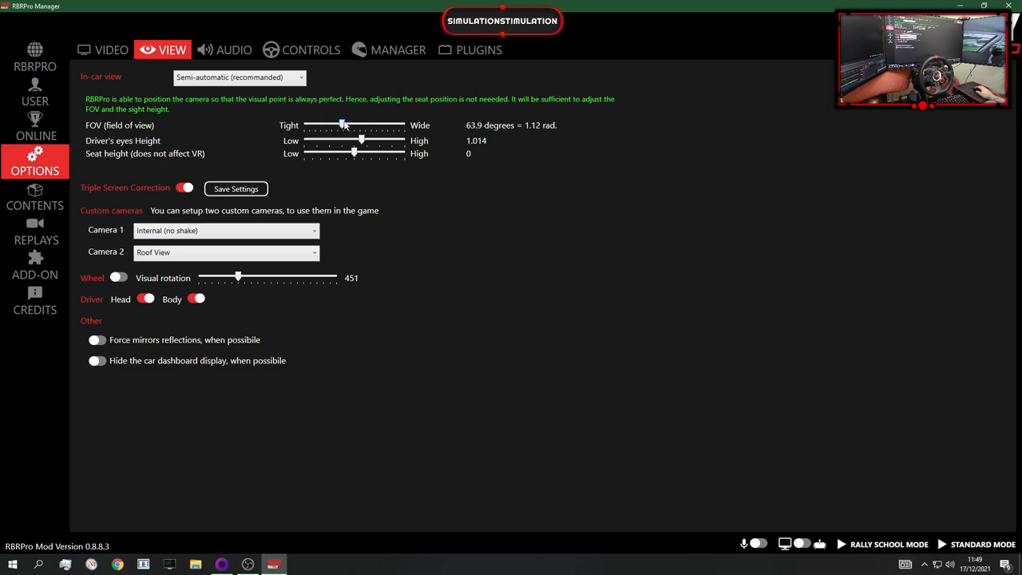
pyautogui.moveTo(341, 126); pyautogui.dragTo(346, 126)
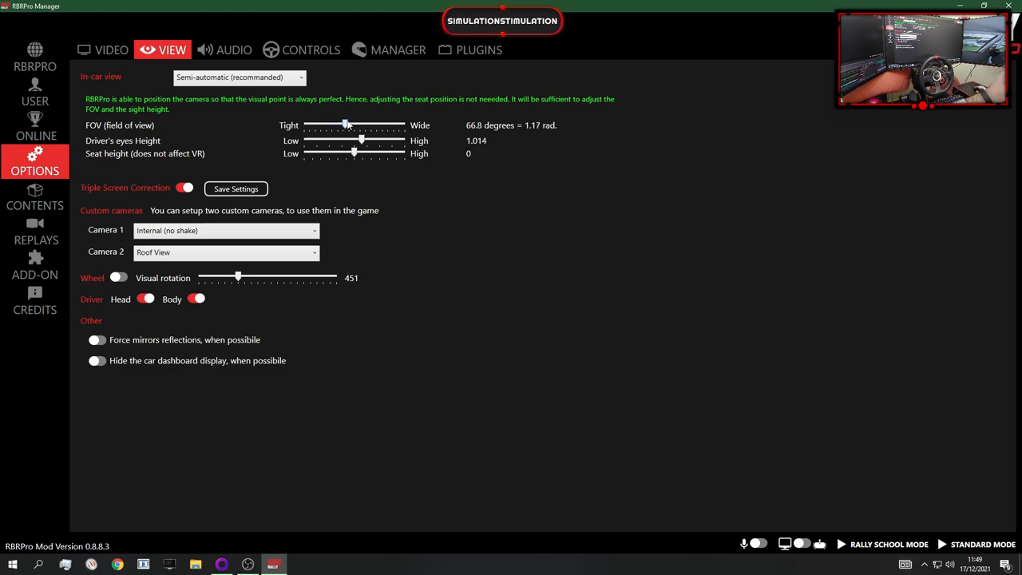
pyautogui.moveTo(345, 126); pyautogui.dragTo(354, 125)
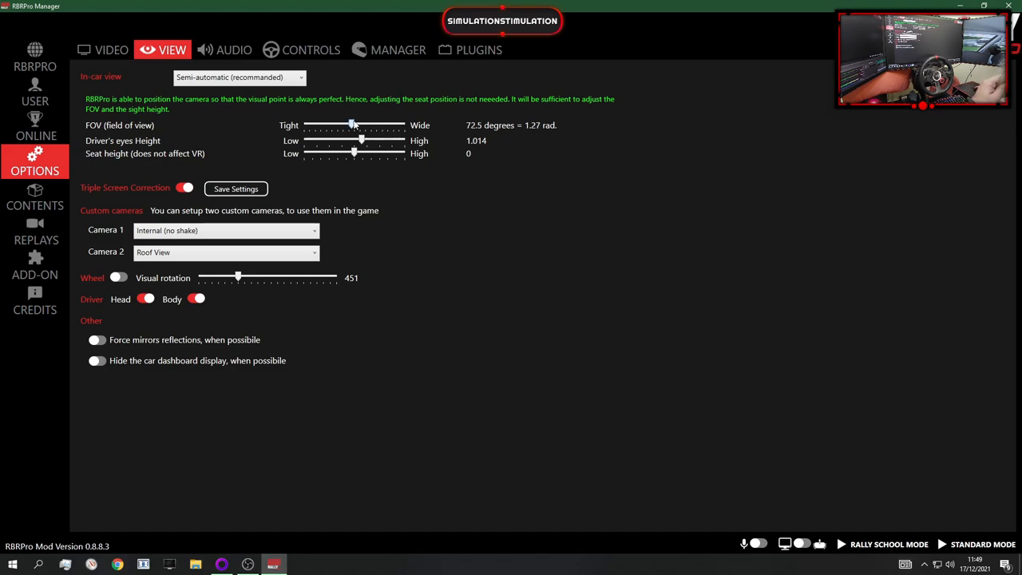
pyautogui.moveTo(409, 133)
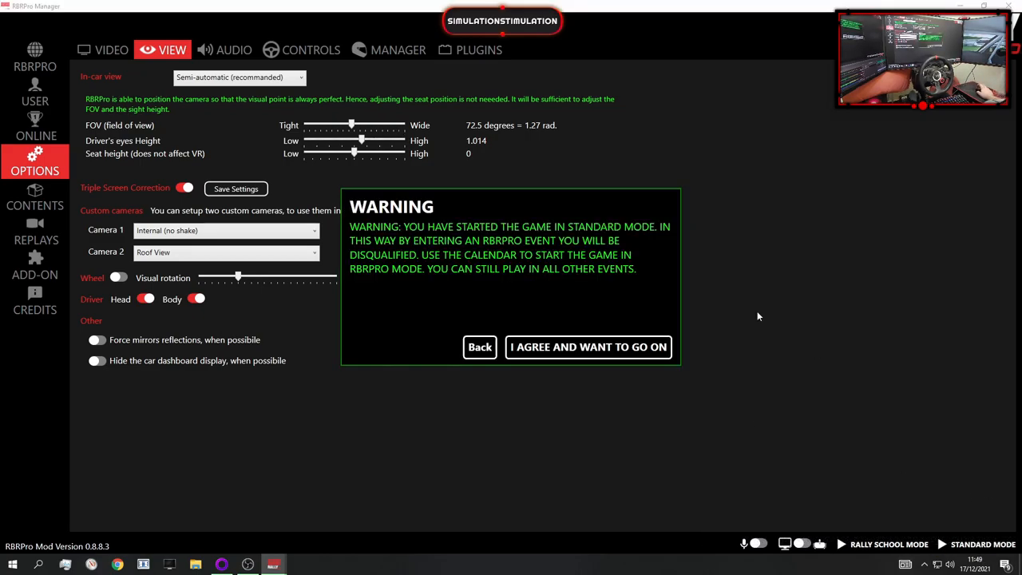
# Accept the standard-mode warning to launch the game.
pyautogui.click(589, 347)
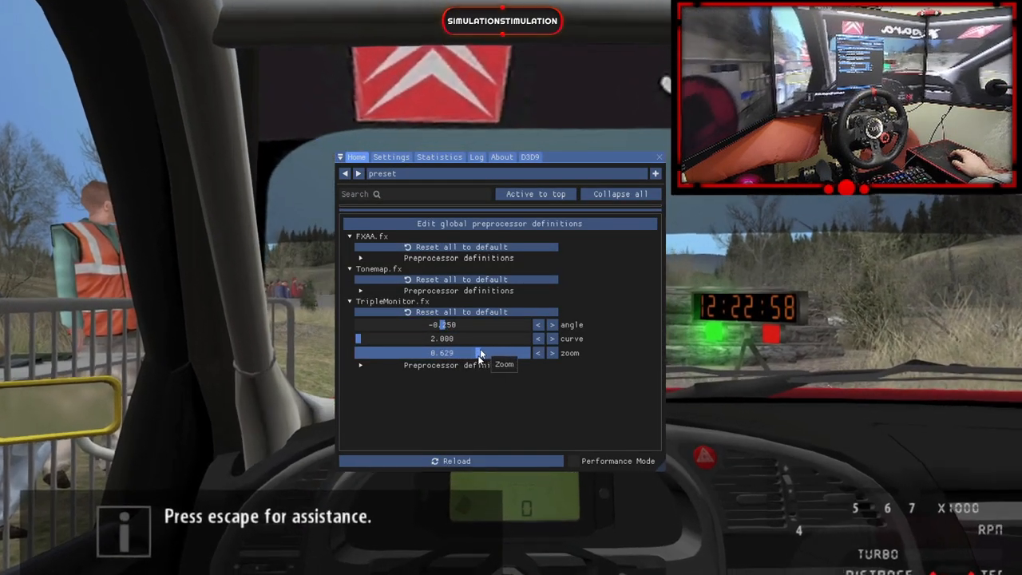
# Raise TripleMonitor zoom to 1.500 and step the angle down to -9.000, then close the overlay.
pyautogui.moveTo(480, 352); pyautogui.dragTo(527, 353)
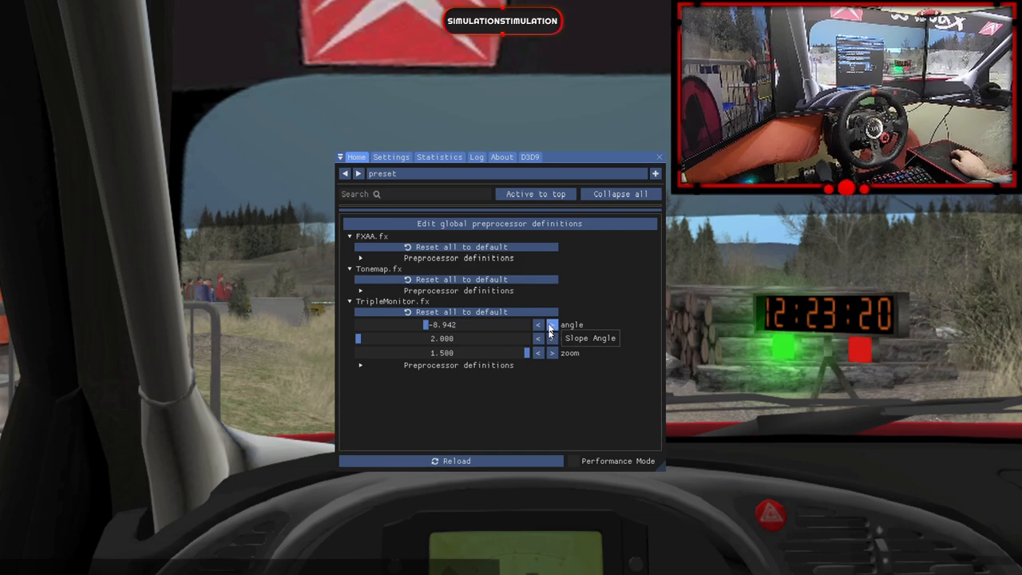
pyautogui.click(538, 325)
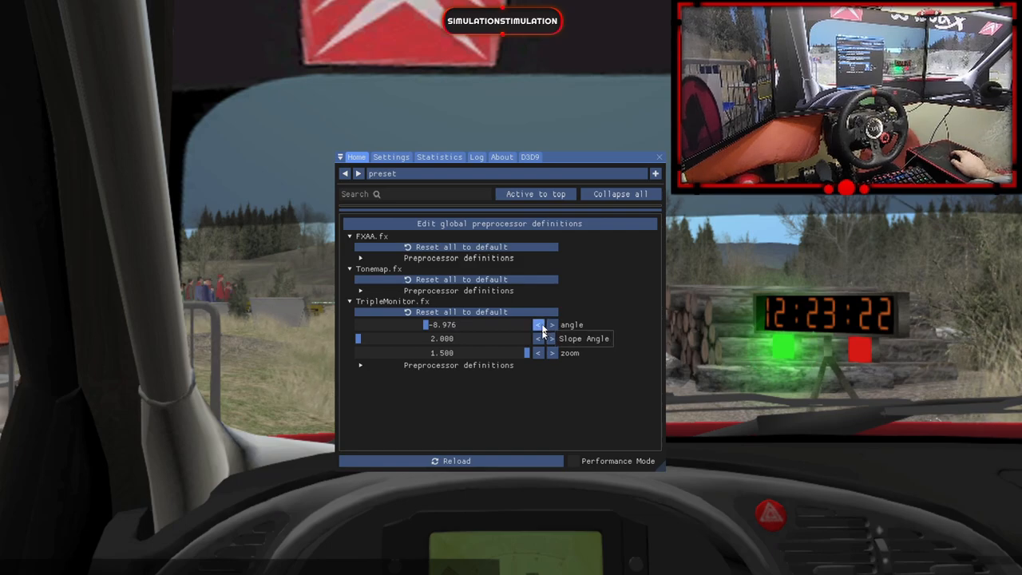
pyautogui.click(538, 325)
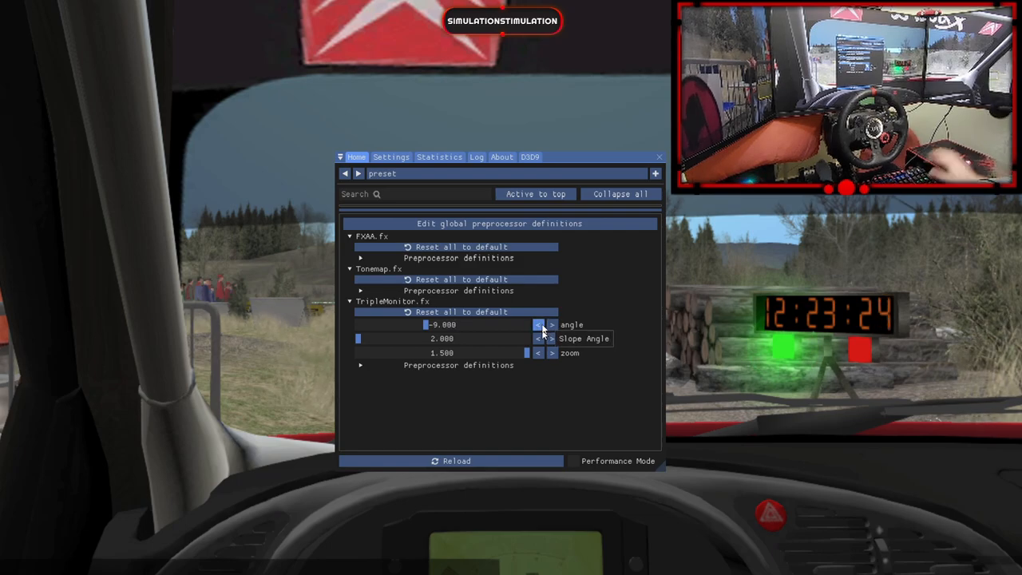
pyautogui.click(659, 157)
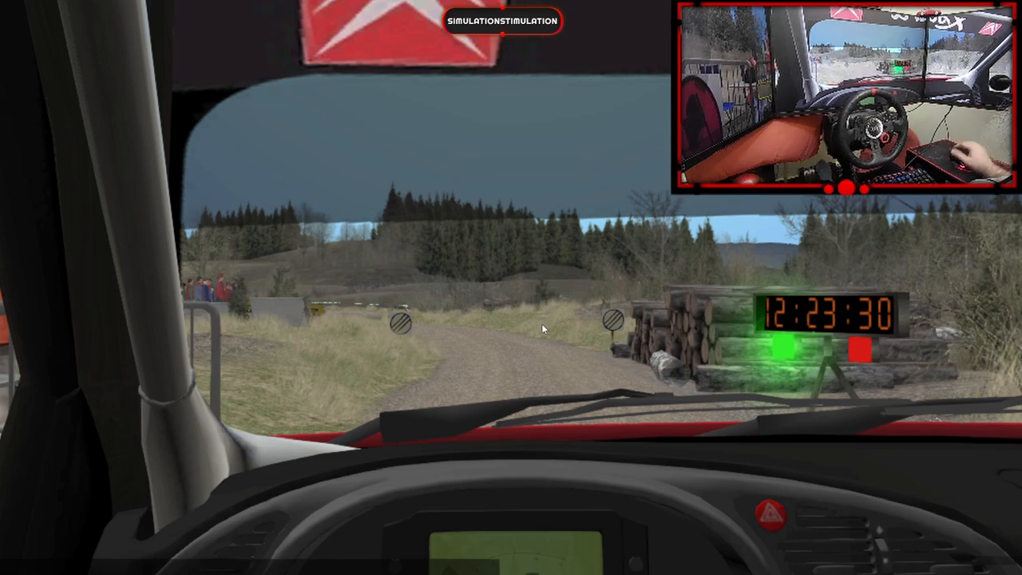
pyautogui.moveTo(525, 217)
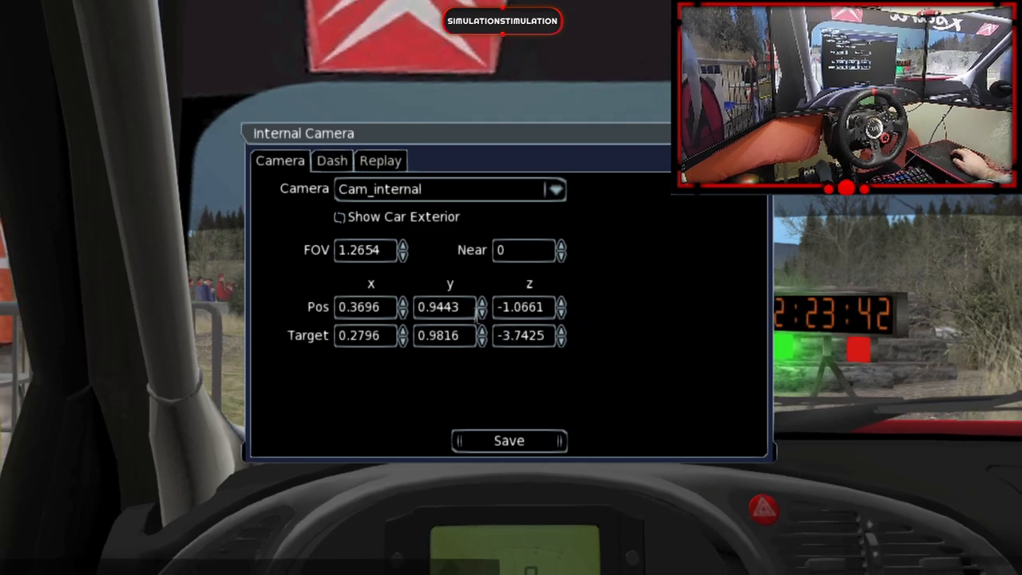
# Shift the in-car camera position to x 0.3896, y 0.9043.
pyautogui.click(403, 302)
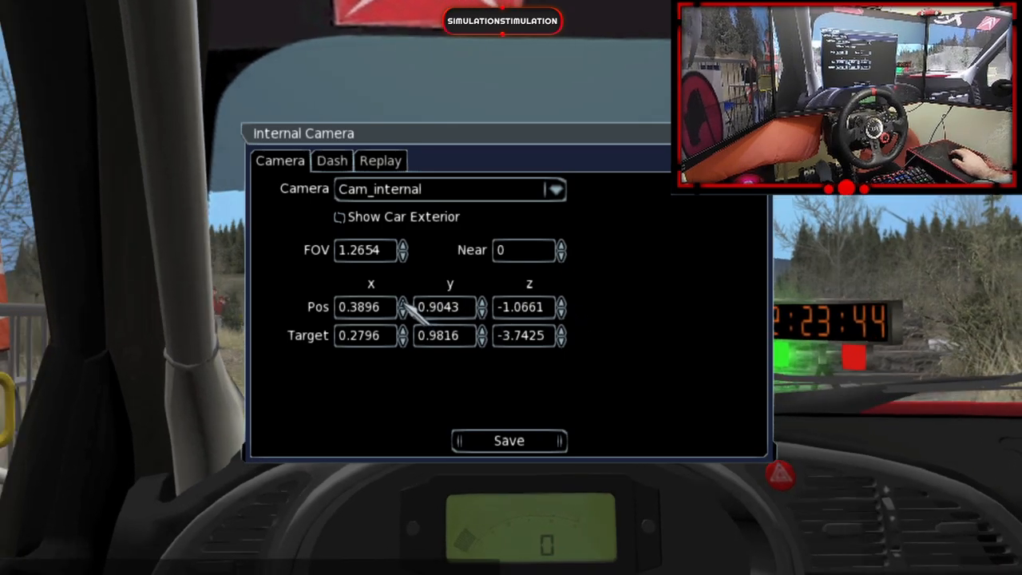